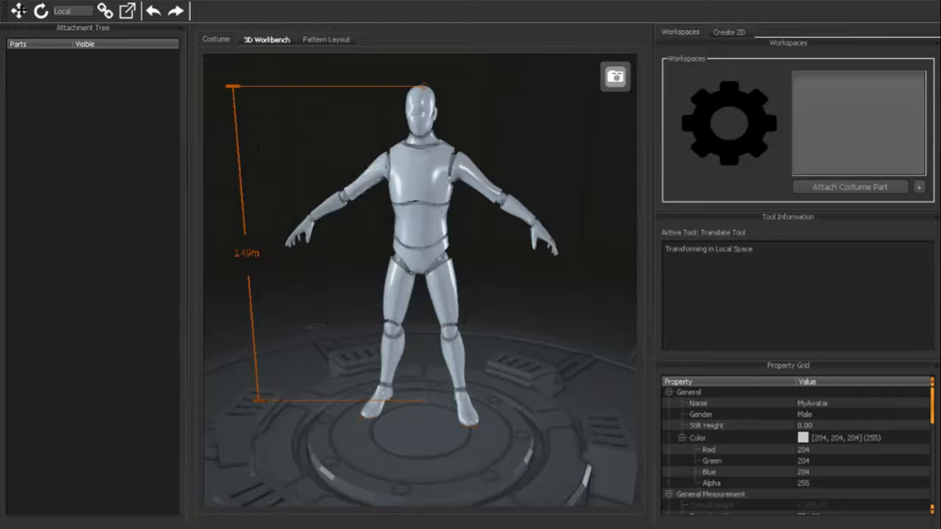
Step: Import the recent Iron Man '07-torso wo flaps' .pdo file onto the avatar as ChestFront
{"action": "left_click", "coordinate": [11, 9]}
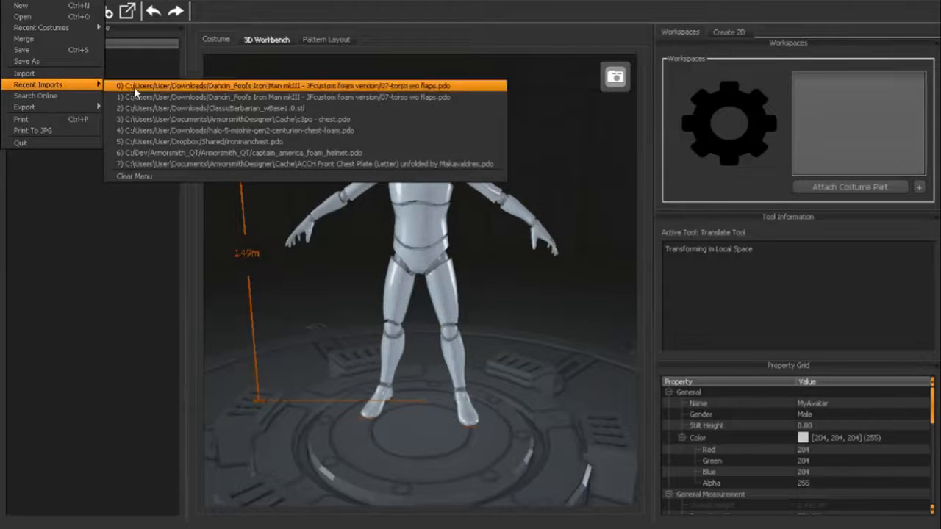
{"action": "left_click", "coordinate": [283, 86]}
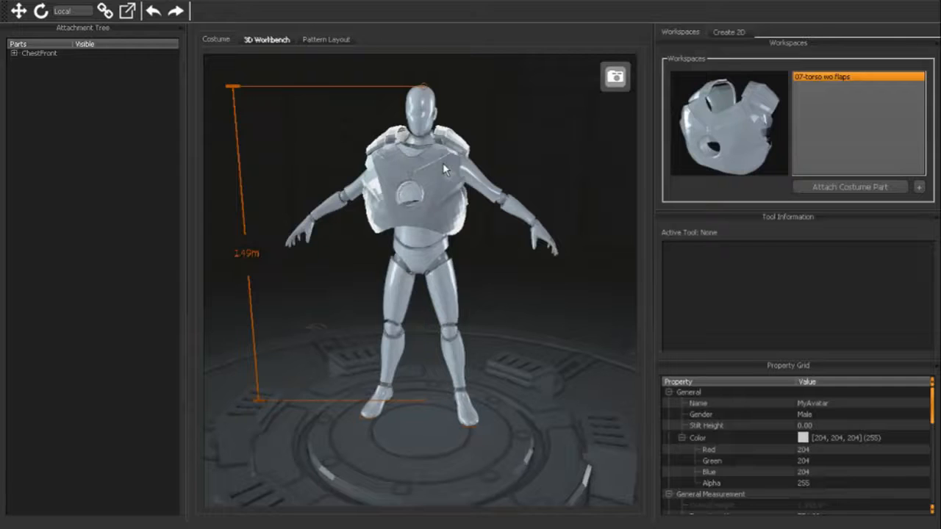
Step: Apply Free Form Deformation to the chest part, creating a 2×2×2 lattice
{"action": "right_click", "coordinate": [442, 169]}
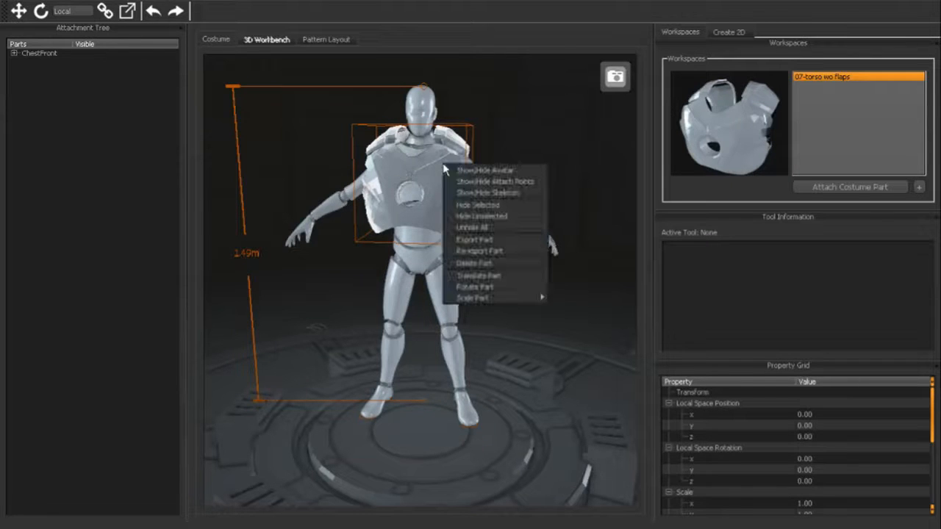
{"action": "mouse_move", "coordinate": [497, 298]}
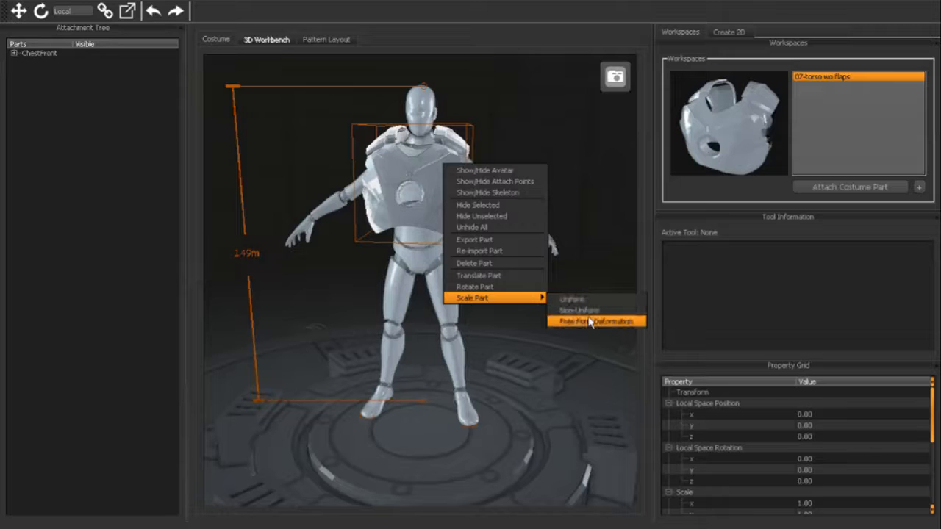
{"action": "left_click", "coordinate": [581, 321]}
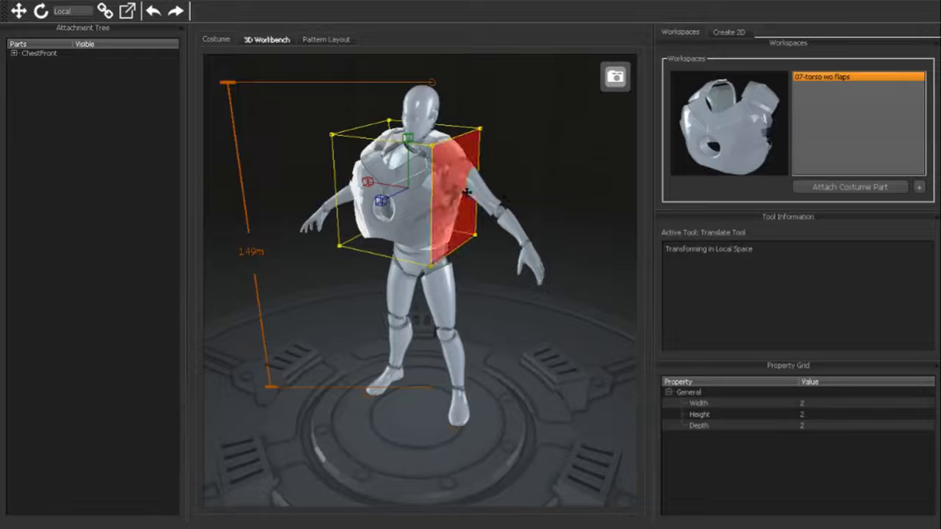
Step: Drag lattice side faces to wrap the chest armor around the torso, then exit deformation
{"action": "left_click_drag", "start_coordinate": [470, 194], "coordinate": [423, 193]}
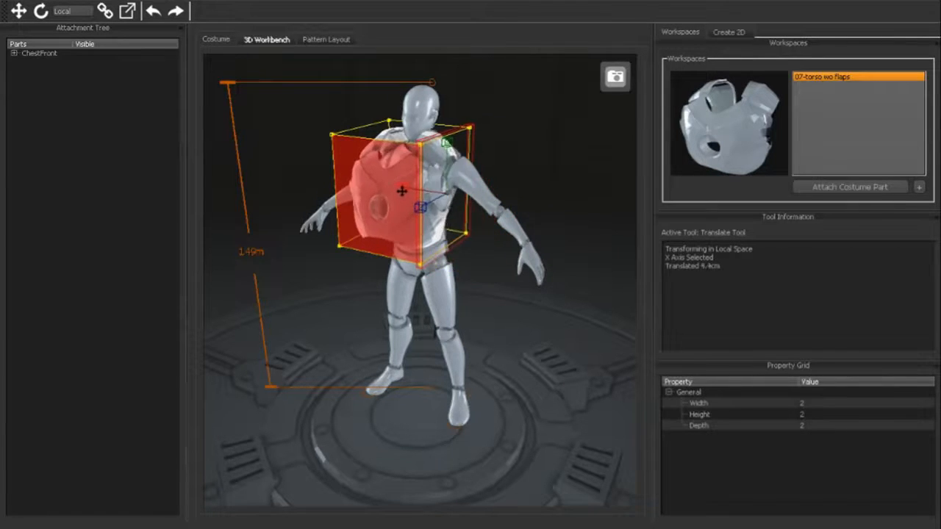
{"action": "left_click_drag", "start_coordinate": [402, 192], "coordinate": [483, 273]}
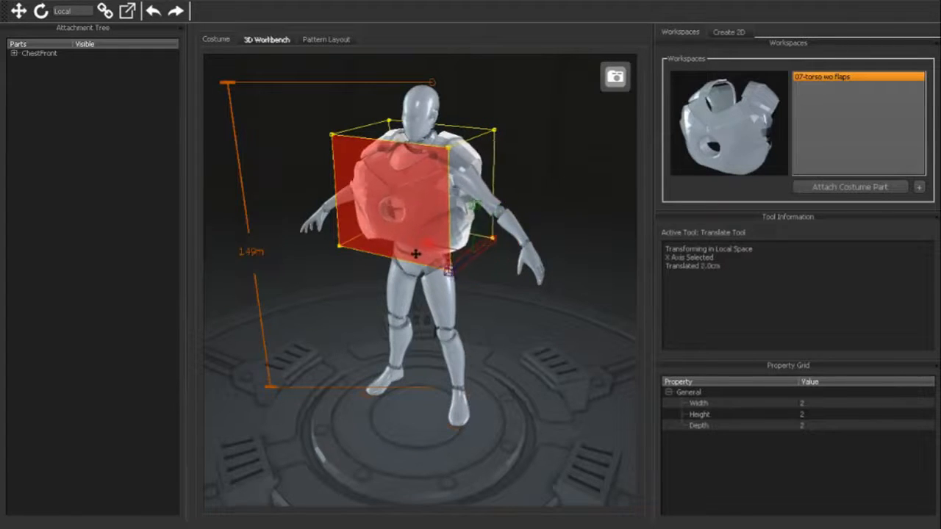
{"action": "left_click_drag", "start_coordinate": [415, 255], "coordinate": [425, 256]}
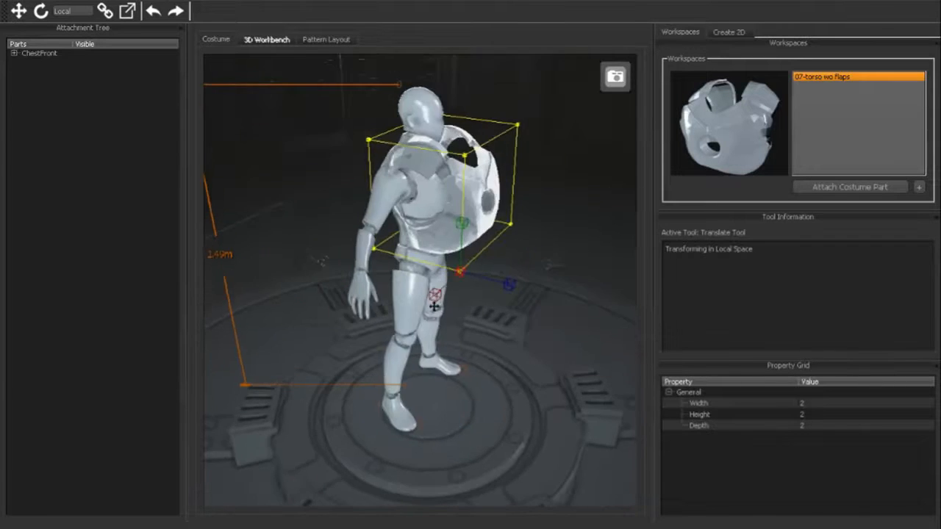
{"action": "left_click_drag", "start_coordinate": [460, 275], "coordinate": [441, 266]}
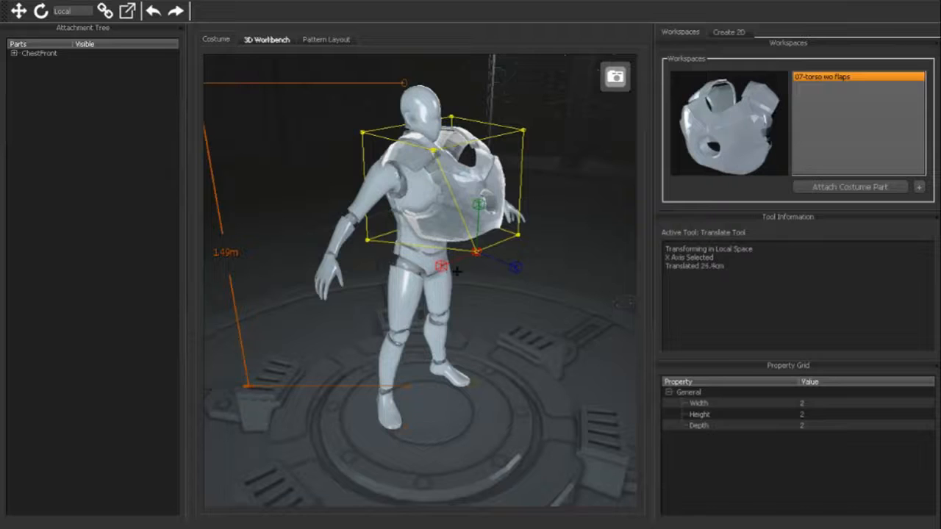
{"action": "left_click_drag", "start_coordinate": [478, 253], "coordinate": [408, 279]}
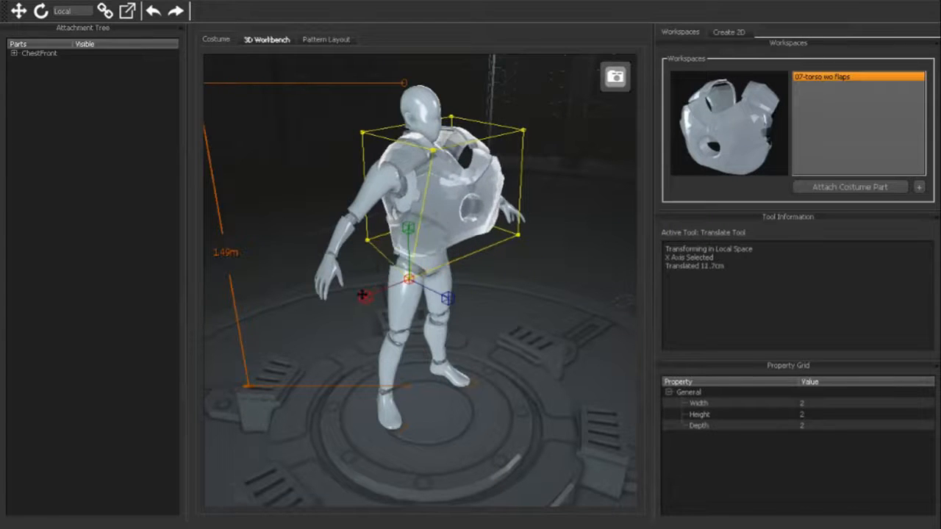
{"action": "left_click_drag", "start_coordinate": [362, 295], "coordinate": [428, 295]}
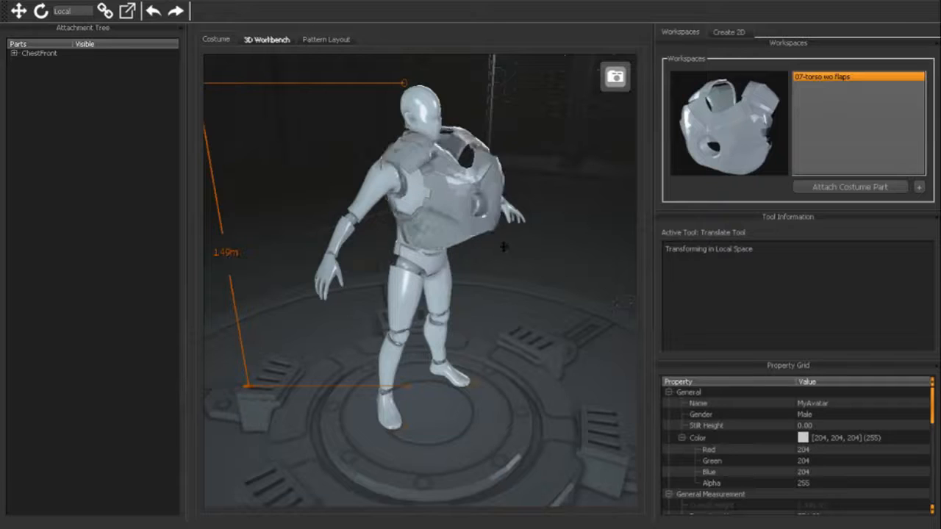
Step: Restart Free Form Deformation on the chest armor and set lattice Width to 4
{"action": "left_click", "coordinate": [463, 169]}
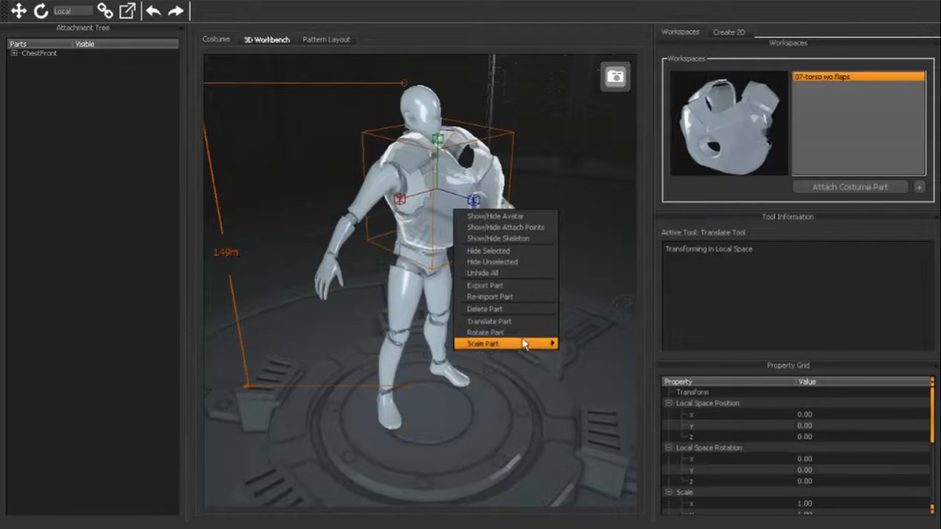
{"action": "left_click", "coordinate": [483, 344]}
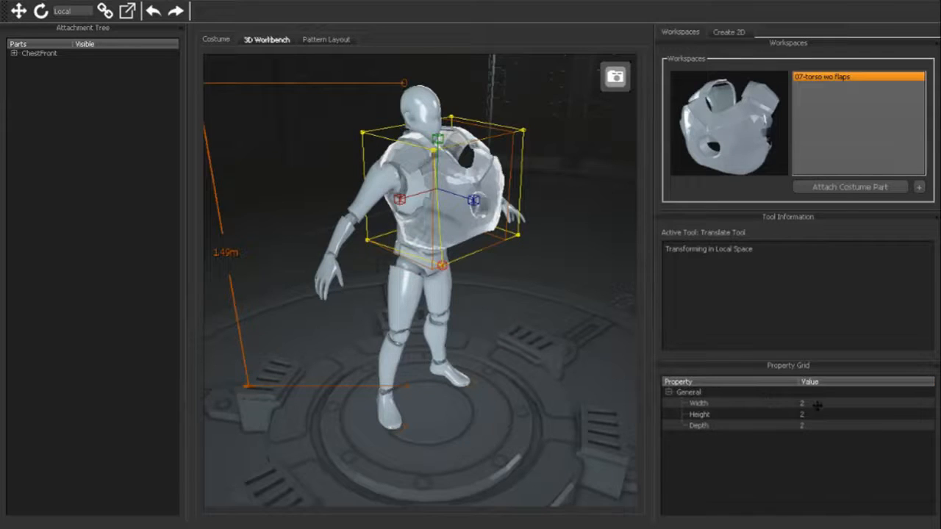
{"action": "double_click", "coordinate": [728, 403]}
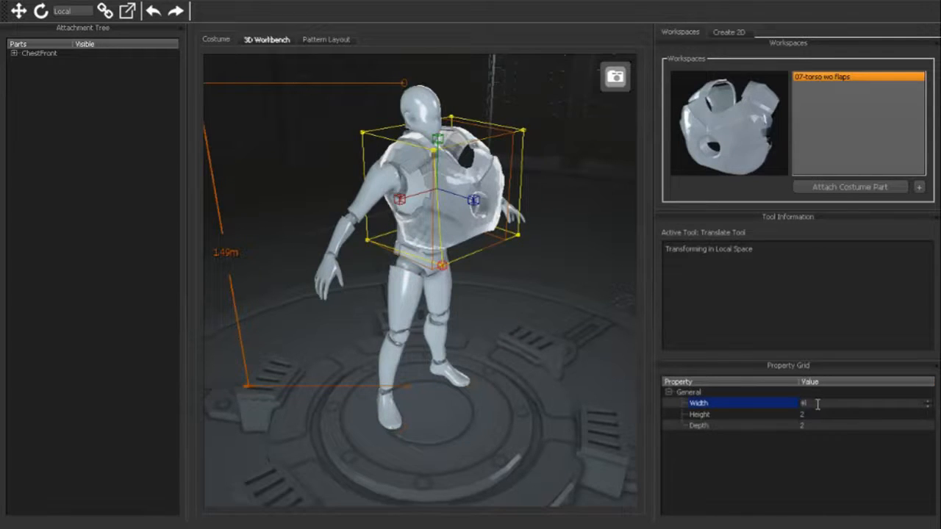
{"action": "type", "text": "4"}
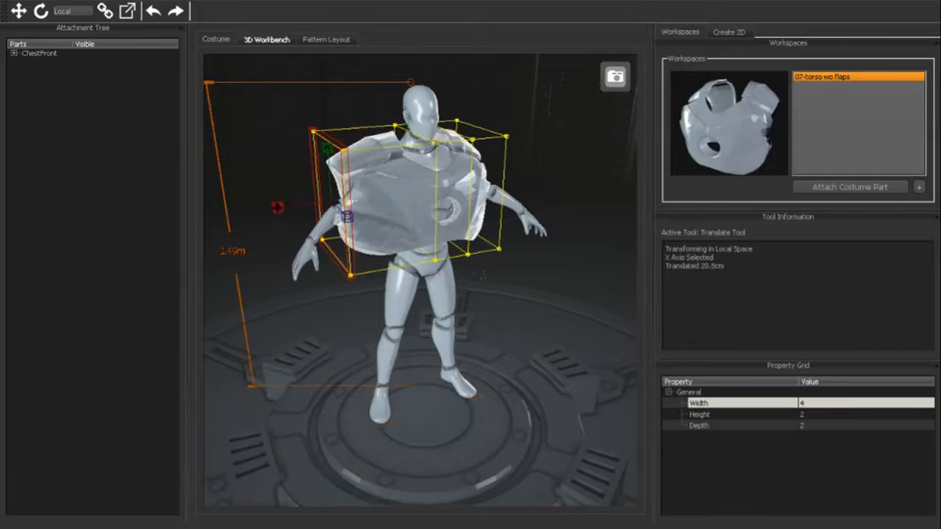
Step: Pull the flared side back toward the torso and raise the right-side lattice face
{"action": "left_click_drag", "start_coordinate": [345, 215], "coordinate": [308, 204]}
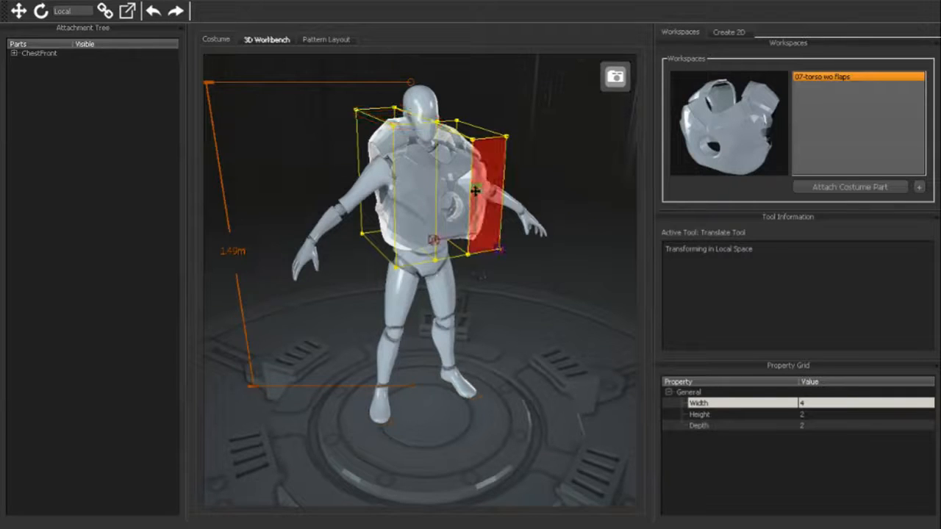
{"action": "left_click_drag", "start_coordinate": [474, 193], "coordinate": [471, 153]}
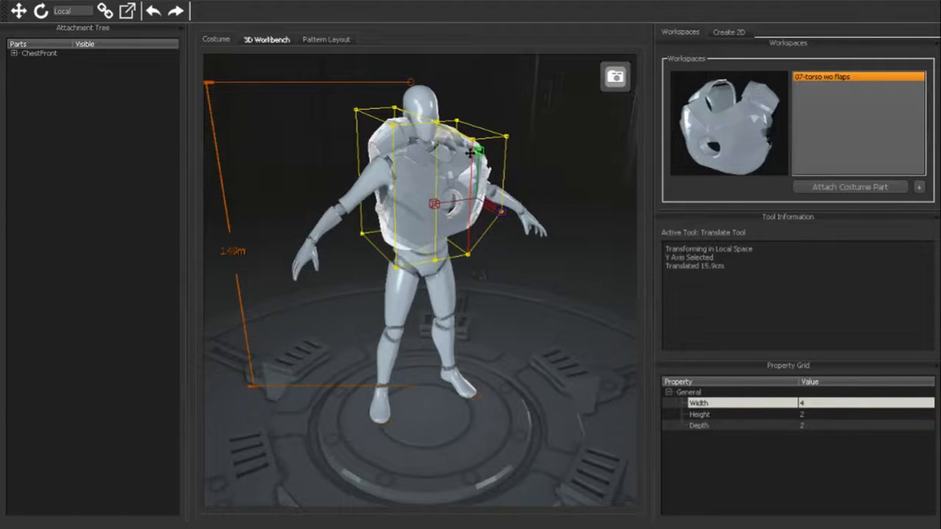